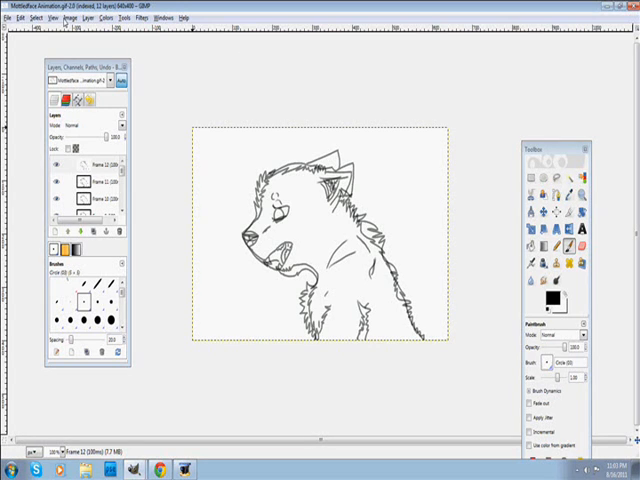
Launch the Animation Playback window for the 12-frame wolf head GIF via Filters > Animation.
{"action": "left_click", "coordinate": [31, 17]}
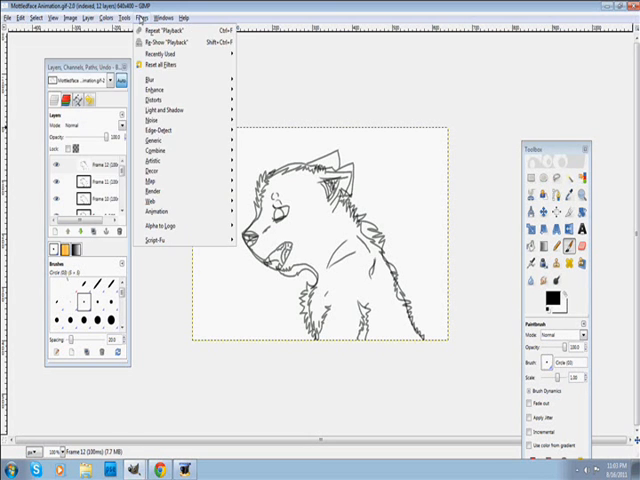
{"action": "left_click", "coordinate": [66, 17]}
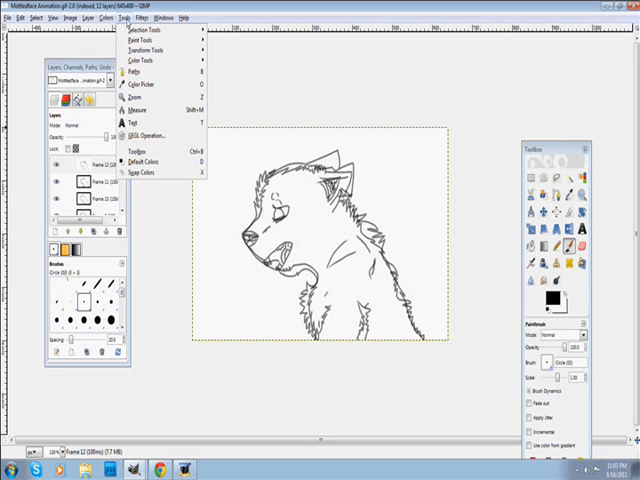
{"action": "left_click", "coordinate": [149, 17]}
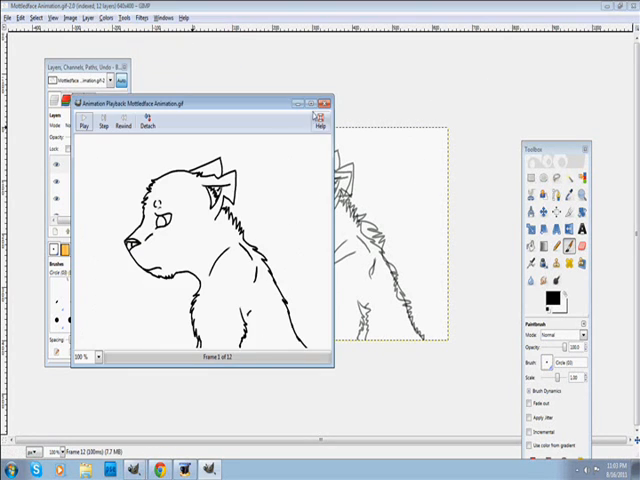
Maximize the playback window and start playing the wolf head frames.
{"action": "left_click", "coordinate": [315, 102]}
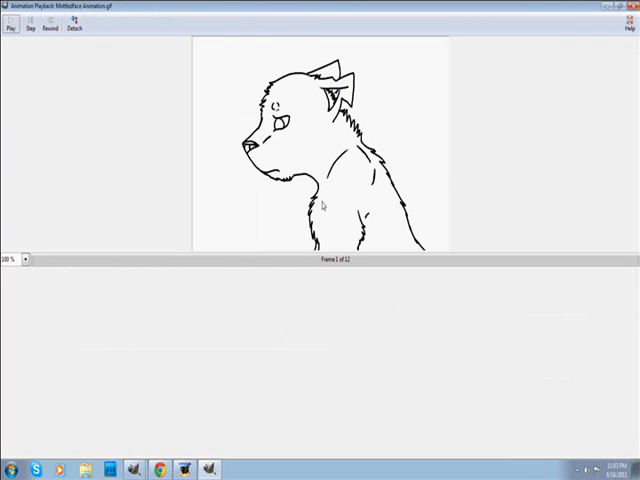
{"action": "mouse_move", "coordinate": [11, 22]}
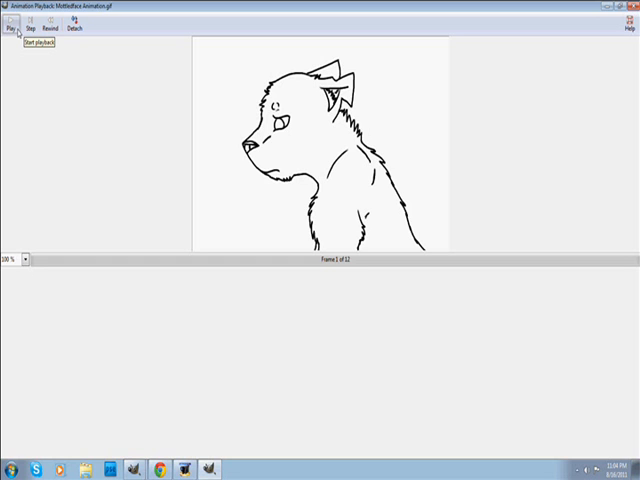
{"action": "left_click", "coordinate": [12, 28]}
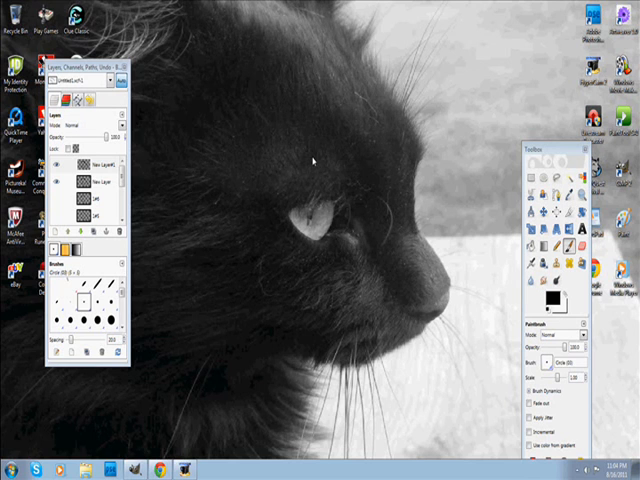
{"action": "mouse_move", "coordinate": [312, 160]}
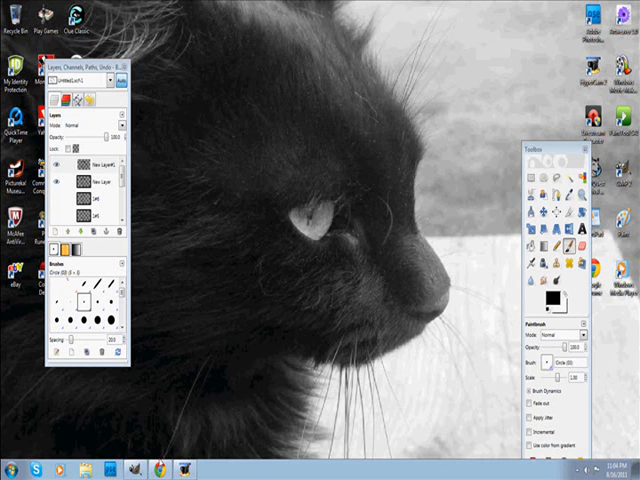
{"action": "mouse_move", "coordinate": [173, 421]}
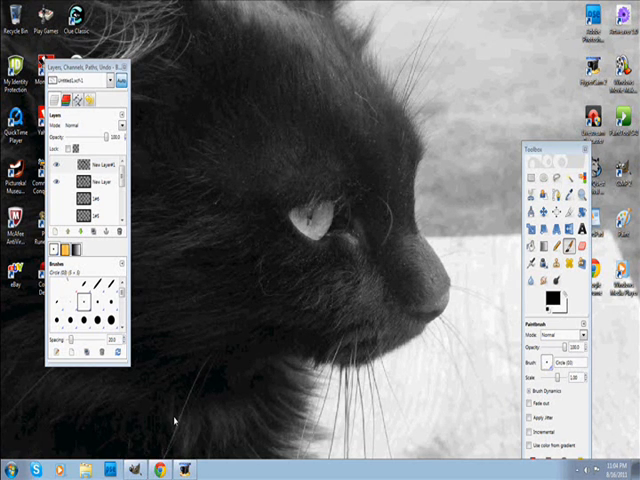